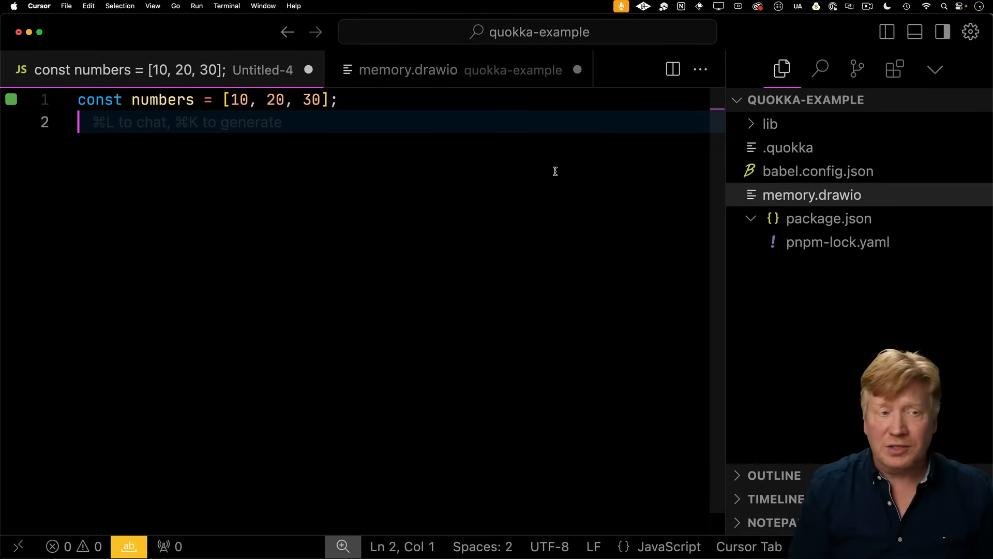
Step: Log the numbers array, append 40 with push, and rerun to see the mutated output
{"action": "type", "text": "console.log(numbers);"}
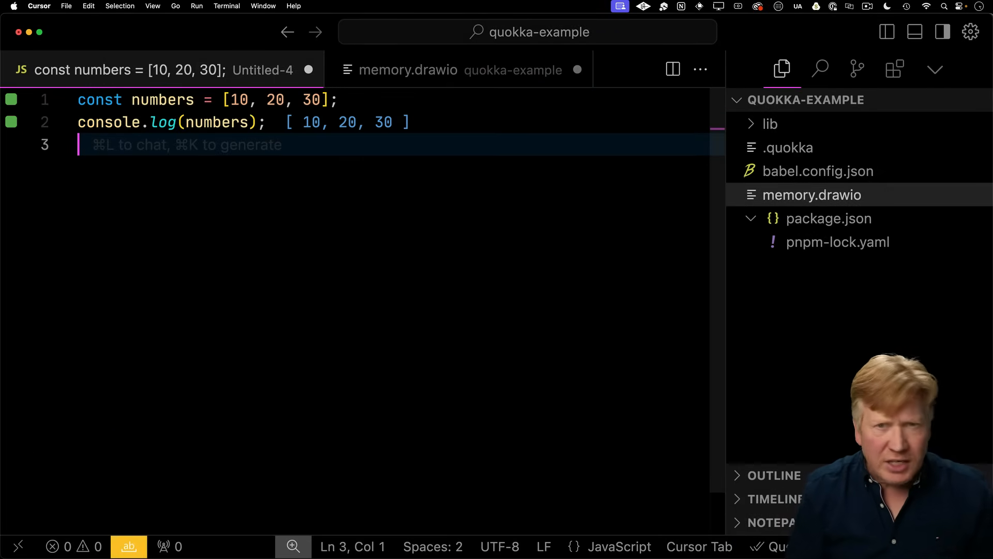
{"action": "type", "text": "numbers.push(40);"}
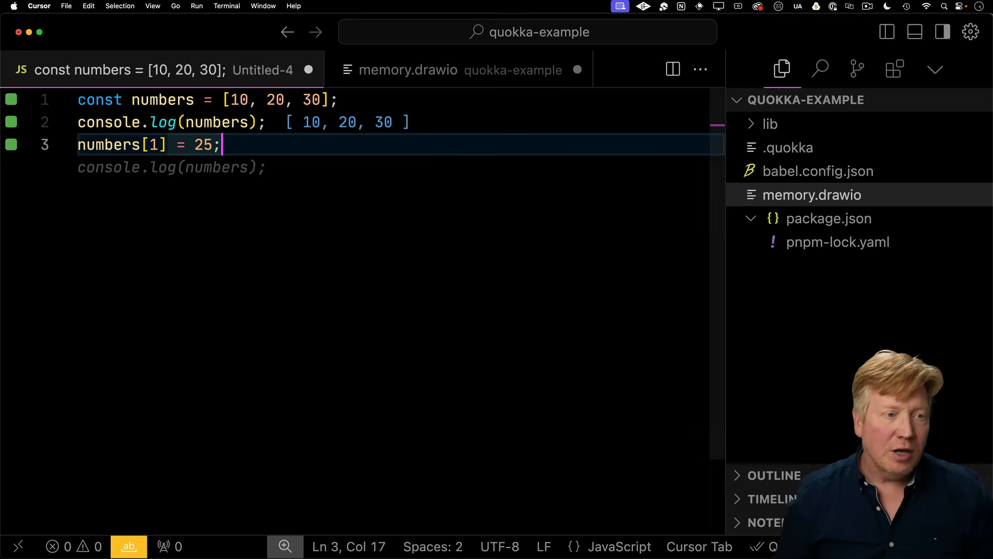
{"action": "double_click", "coordinate": [100, 99]}
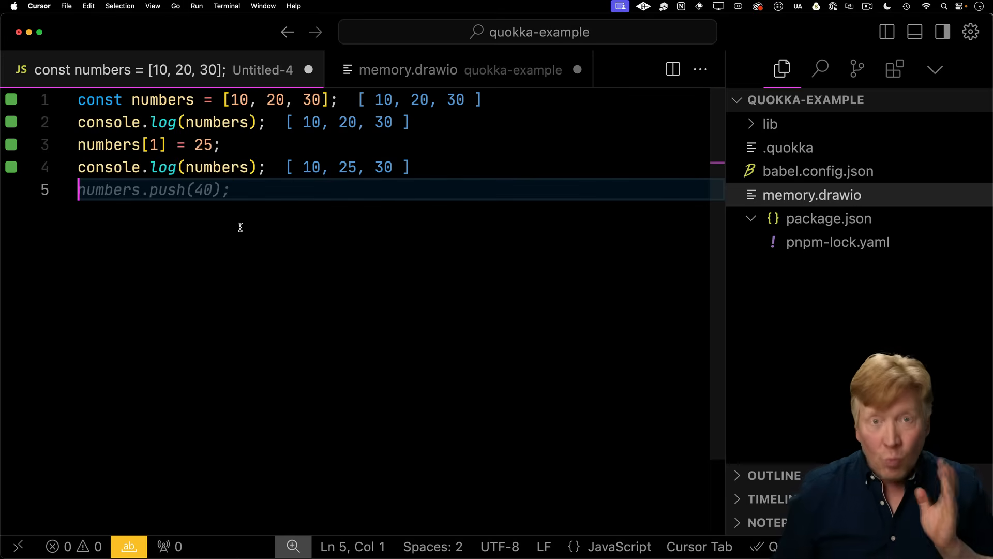
Step: Show memory.drawio beside the code and prefix the array literal with # to make it a tuple
{"action": "left_click", "coordinate": [407, 69]}
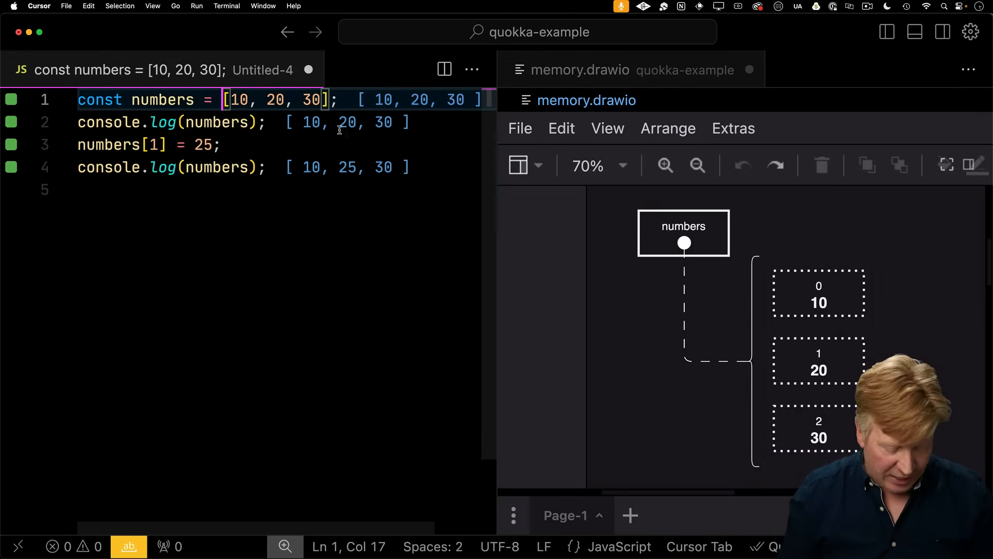
{"action": "type", "text": "#"}
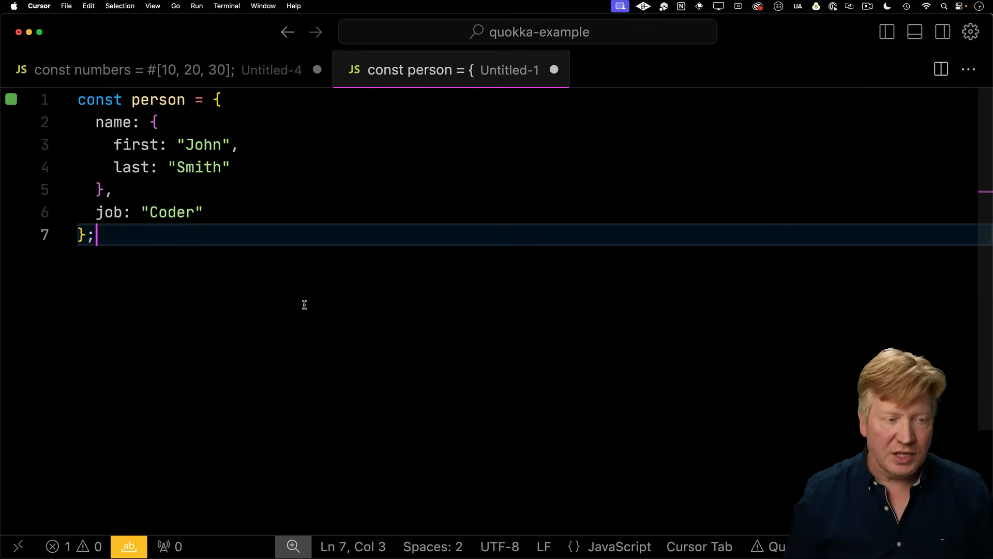
Step: Log person, assign name.first = "Jane", then prefix person and its nested name with # as records
{"action": "type", "text": "console.log(person.name.first);"}
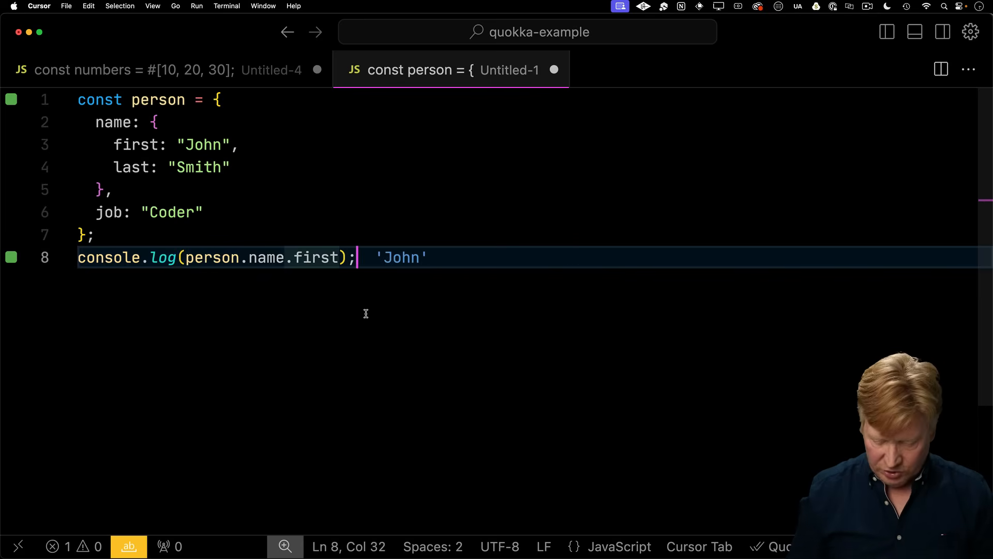
{"action": "type", "text": "person.name.first = \"Jane\";"}
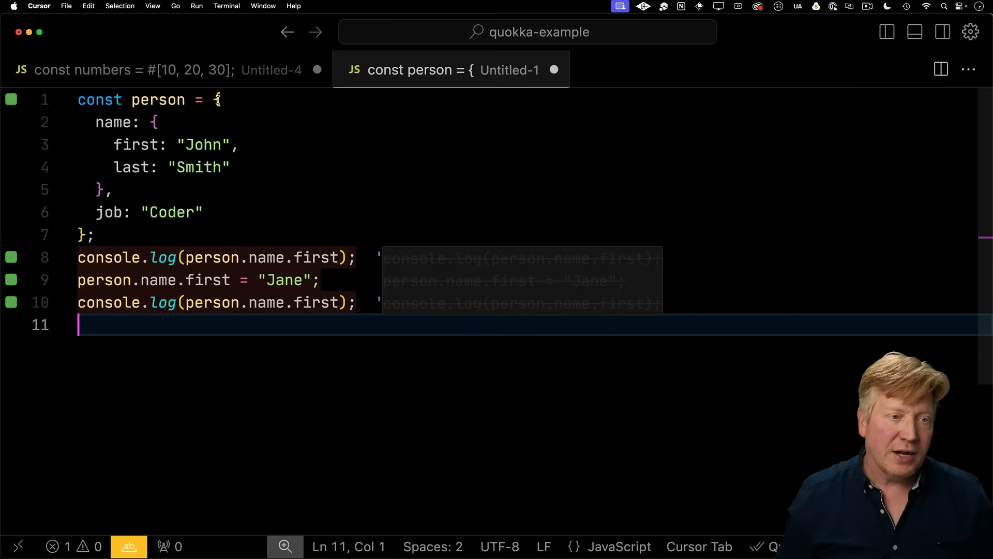
{"action": "type", "text": "#"}
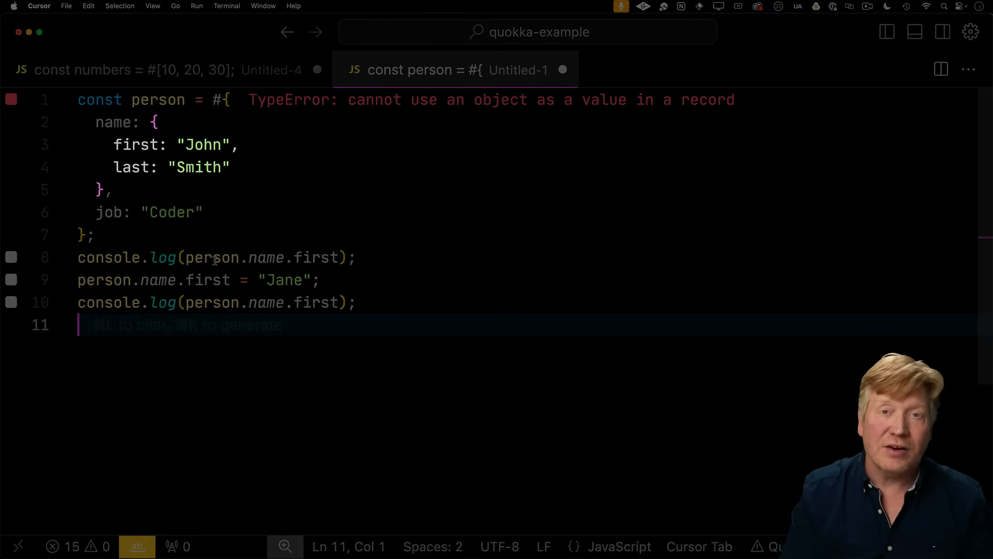
{"action": "mouse_move", "coordinate": [123, 123]}
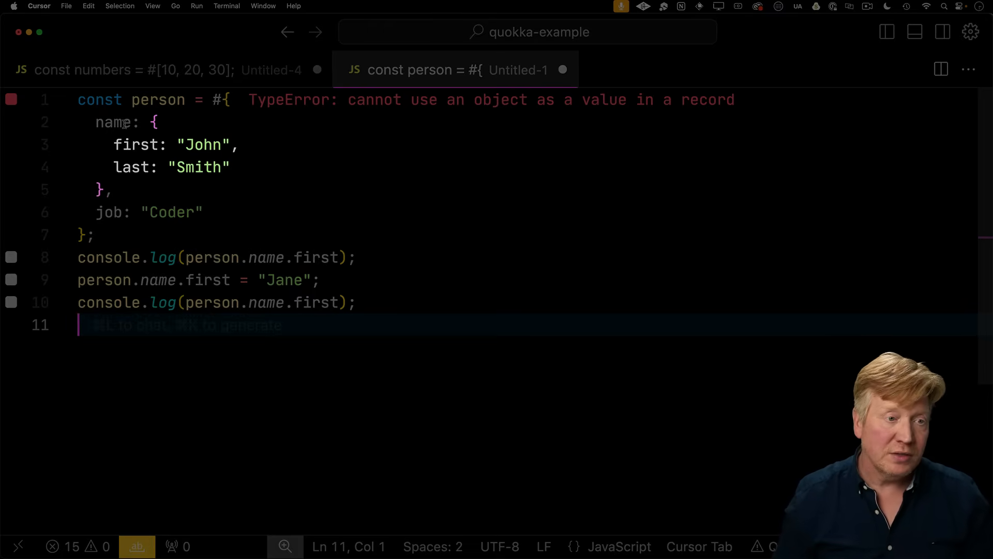
{"action": "type", "text": "#"}
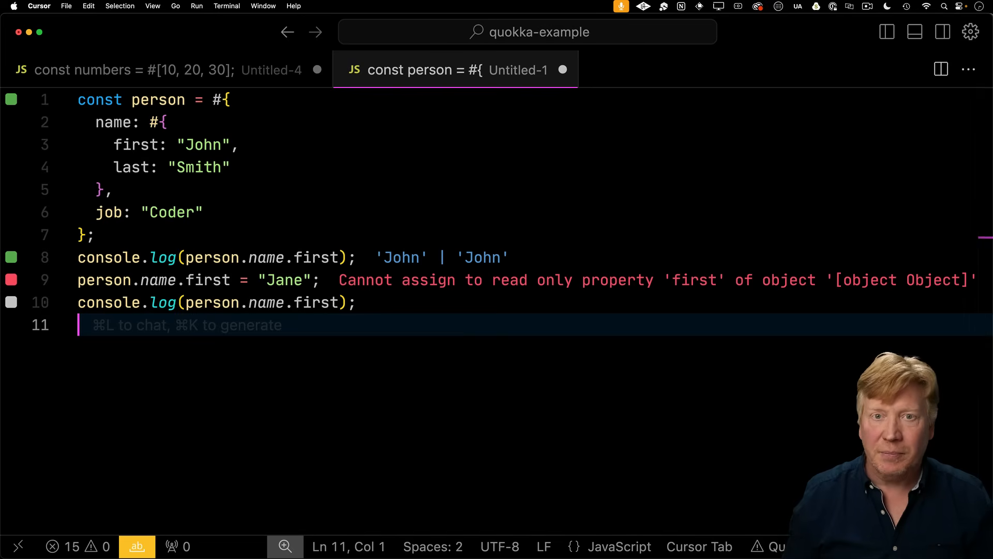
Step: Review babel.config.json and package.json in the Explorer for the record-and-tuple setup
{"action": "left_click", "coordinate": [886, 32]}
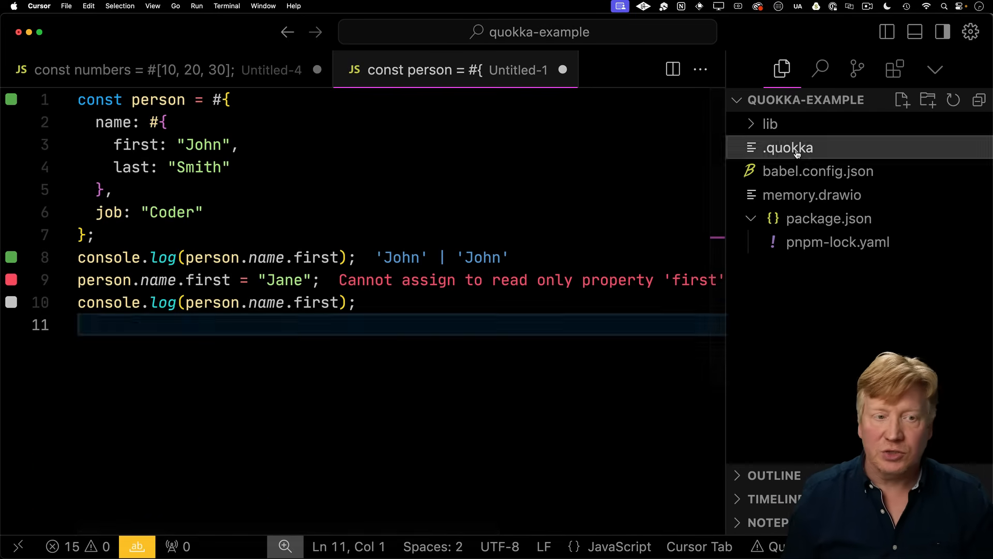
{"action": "left_click", "coordinate": [789, 147]}
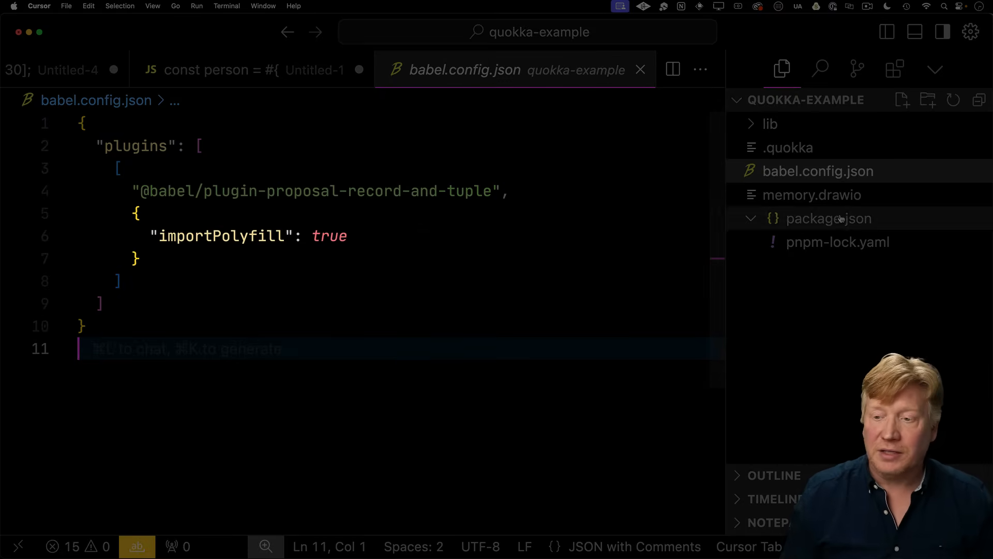
{"action": "left_click", "coordinate": [828, 218]}
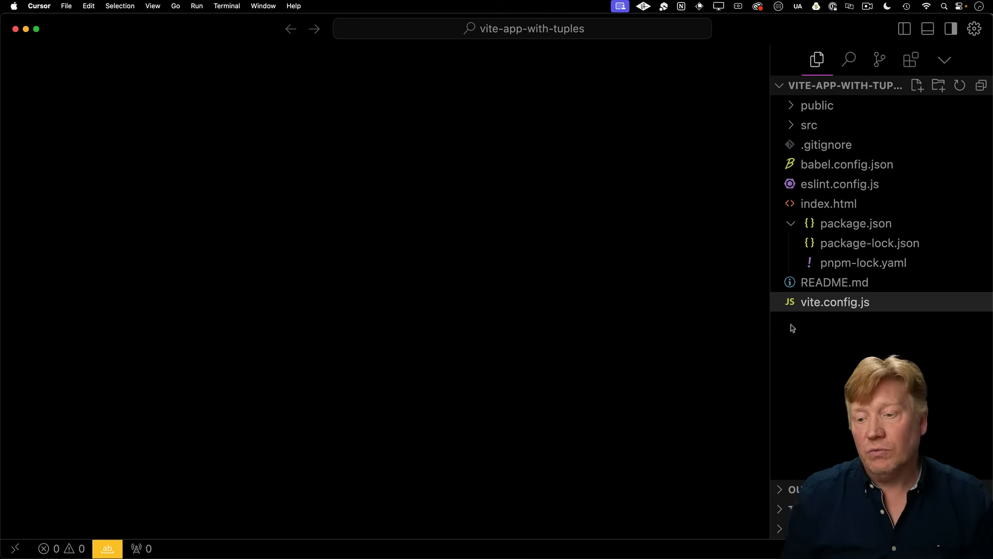
Step: View vite.config.js, where the React plugin's babel options use upward root mode
{"action": "left_click", "coordinate": [834, 301]}
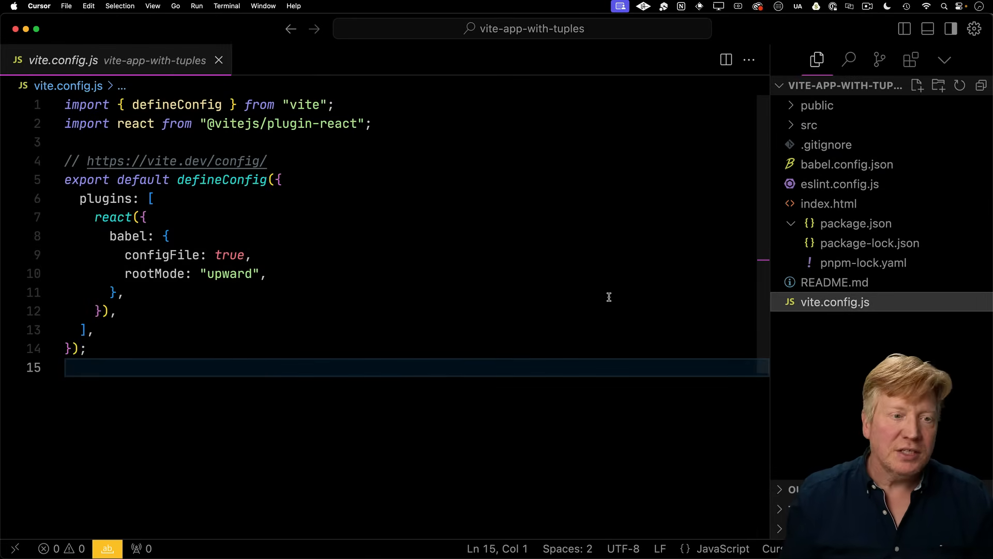
{"action": "left_click", "coordinate": [847, 165]}
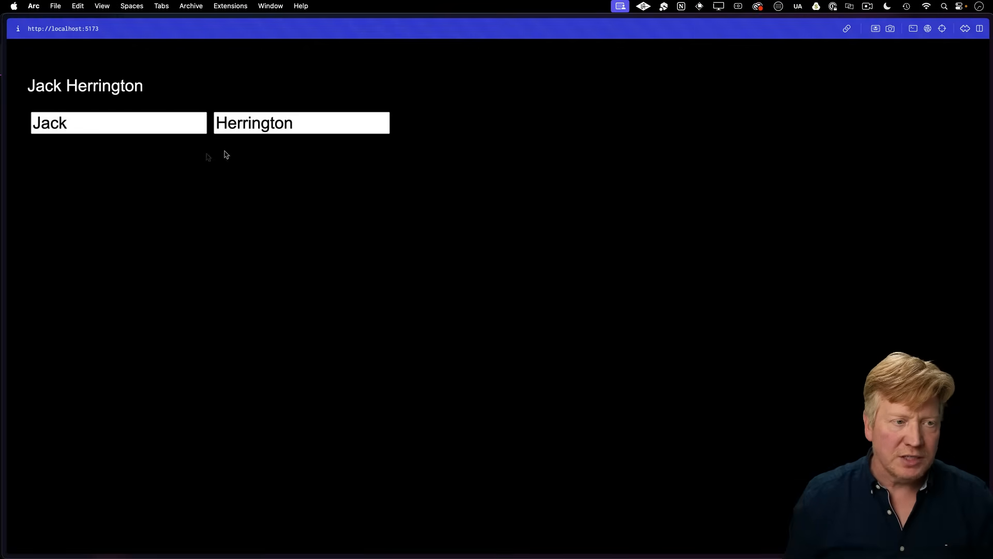
Step: Focus the first-name and last-name inputs showing Jack Herrington to try editing them
{"action": "left_click", "coordinate": [118, 122]}
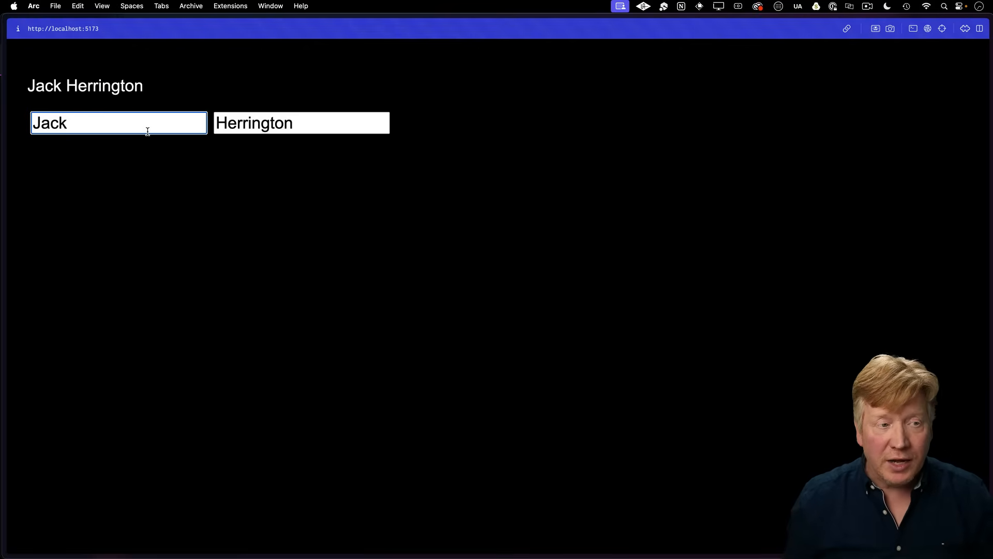
{"action": "left_click", "coordinate": [301, 122]}
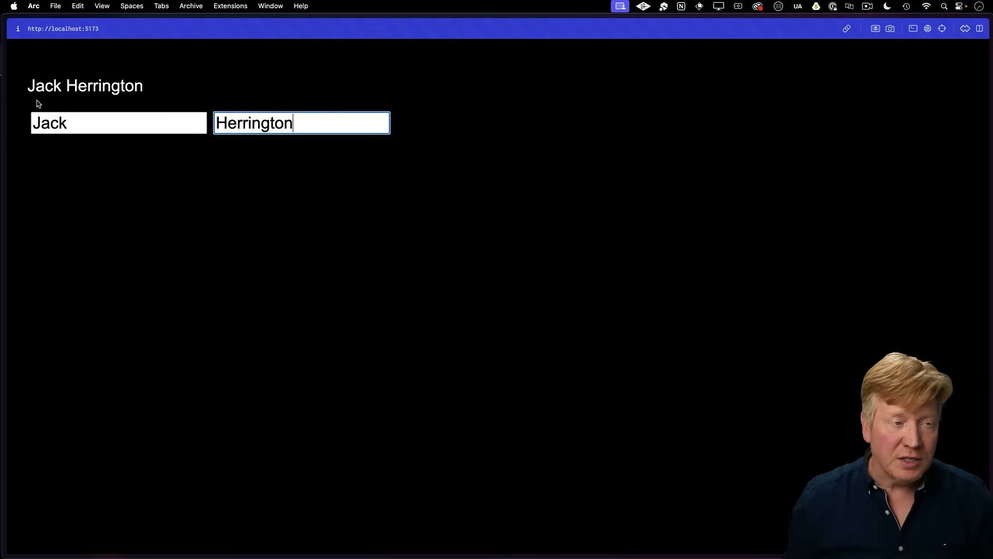
{"action": "mouse_move", "coordinate": [197, 159]}
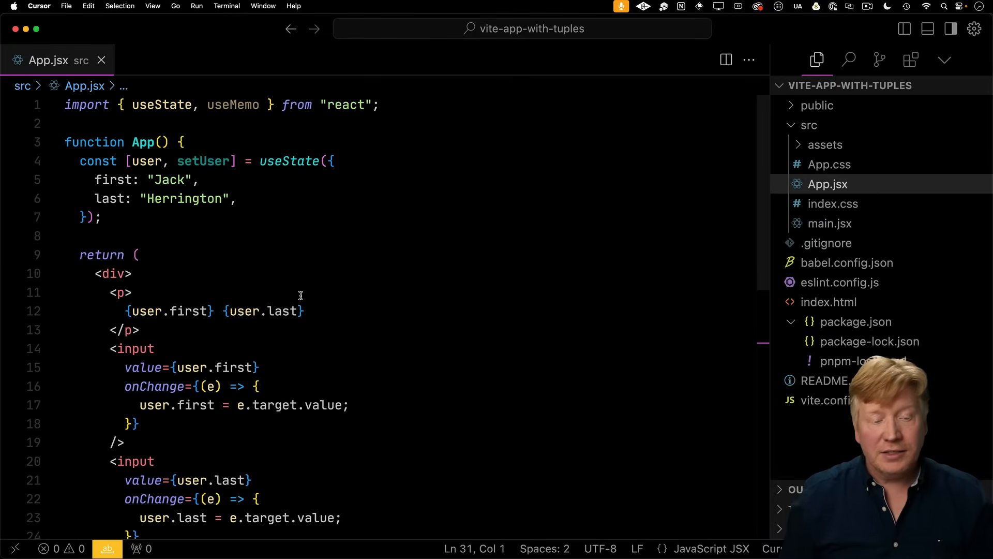
Step: Scroll App.jsx to the onChange handlers assigning directly to user.first and user.last
{"action": "scroll", "scroll_direction": "down", "scroll_amount": 3}
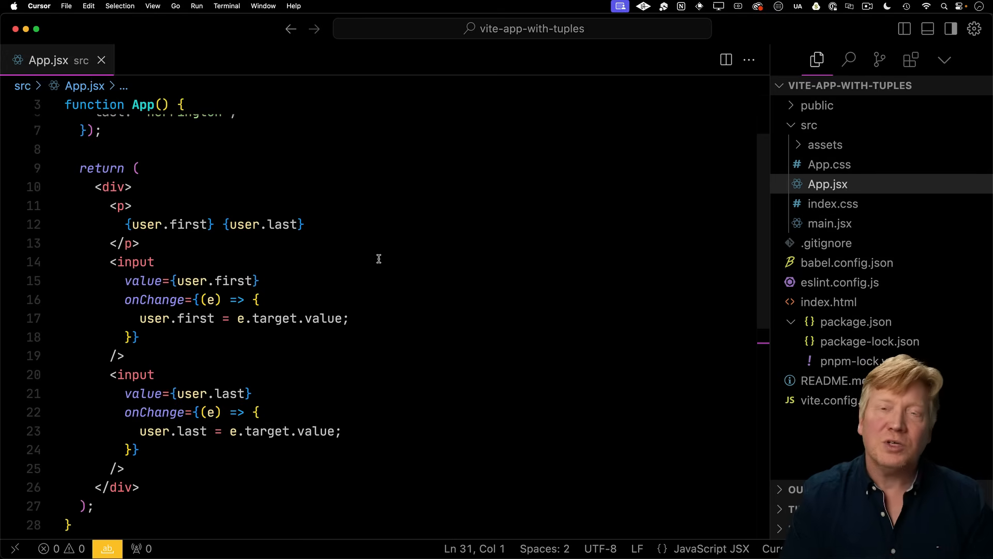
{"action": "mouse_move", "coordinate": [464, 286]}
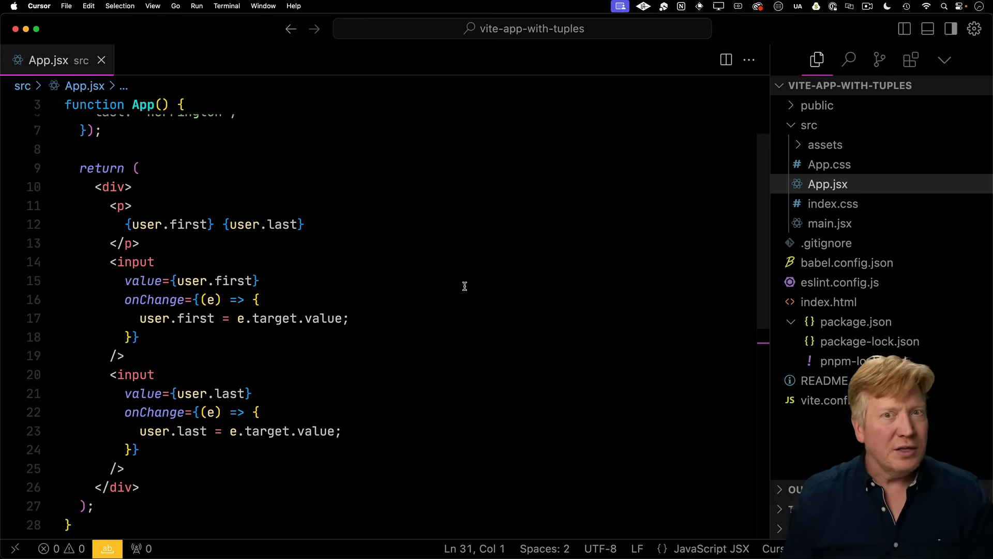
{"action": "mouse_move", "coordinate": [492, 357]}
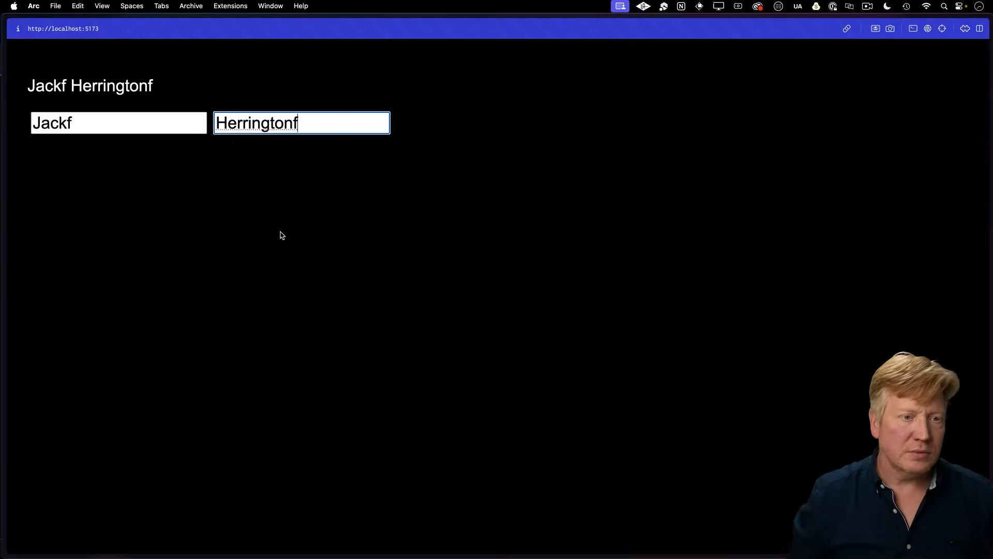
Step: Enter 'asdfasdf' into the name field to test whether the form updates
{"action": "type", "text": "asdfasdf"}
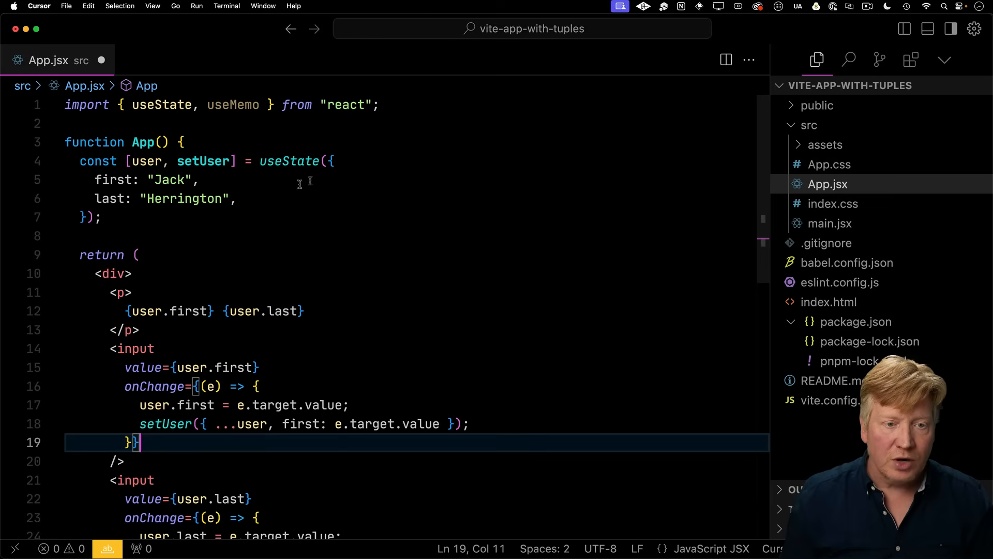
Step: Prefix both setUser spread objects with # so the handlers set records
{"action": "type", "text": "#"}
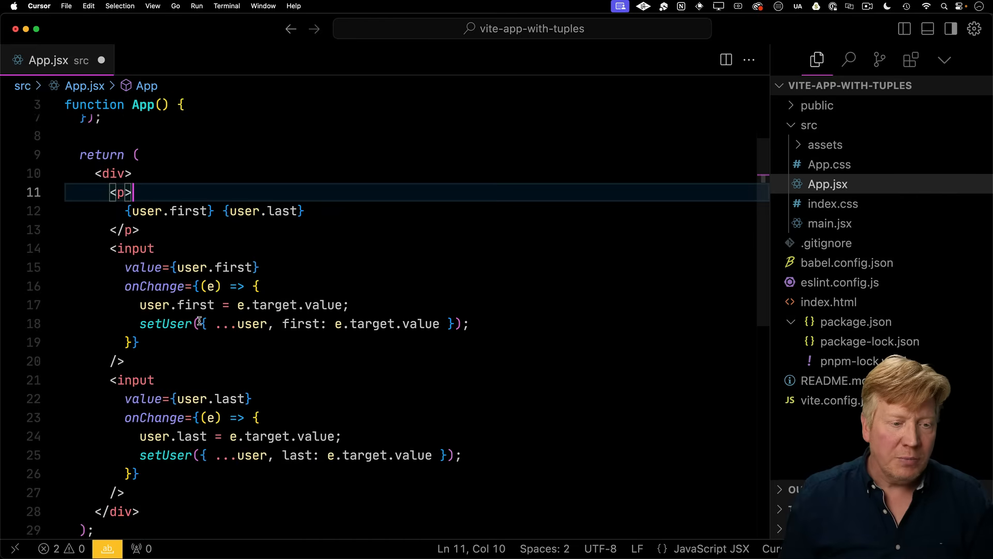
{"action": "type", "text": "#"}
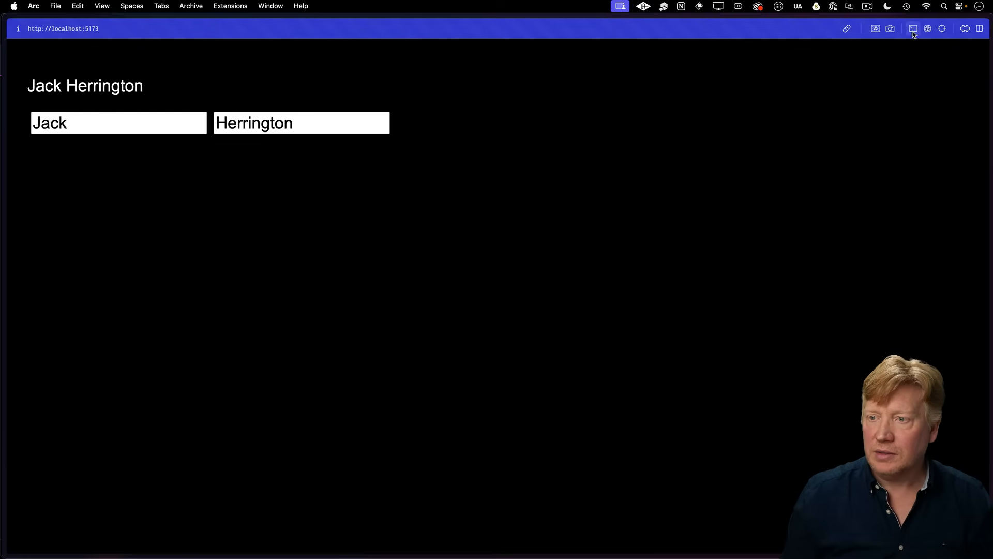
Step: Open the developer tools for the name form page
{"action": "left_click", "coordinate": [913, 29]}
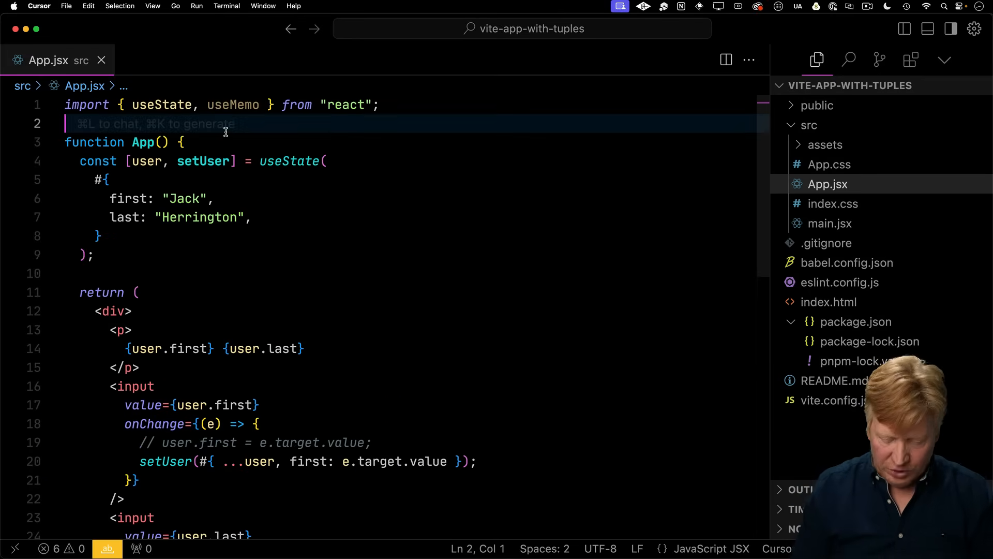
Step: Write useSafeObject(initialValue) memoising valueRecord as #{ ...value } over the useState value
{"action": "type", "text": "function useSafeObject(initialValue) {"}
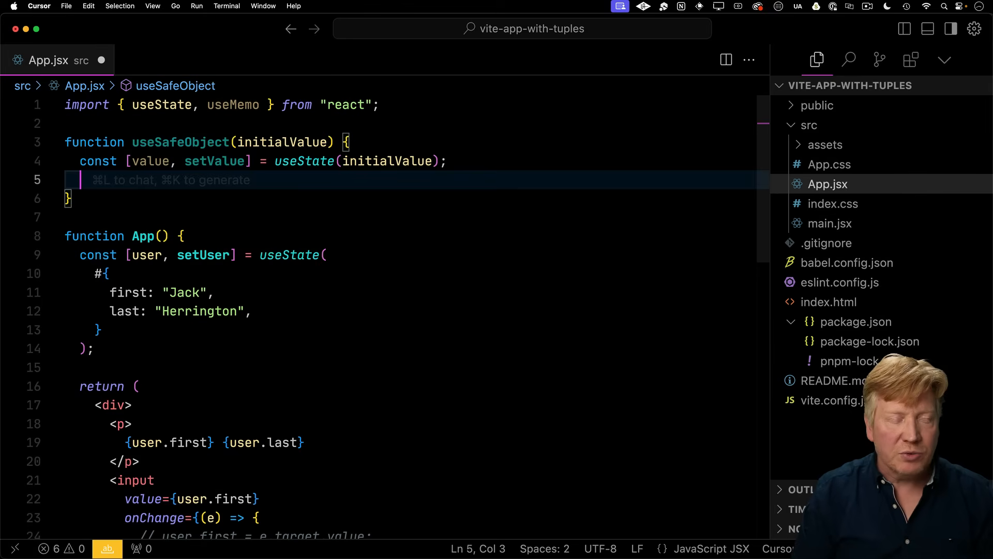
{"action": "type", "text": "c"}
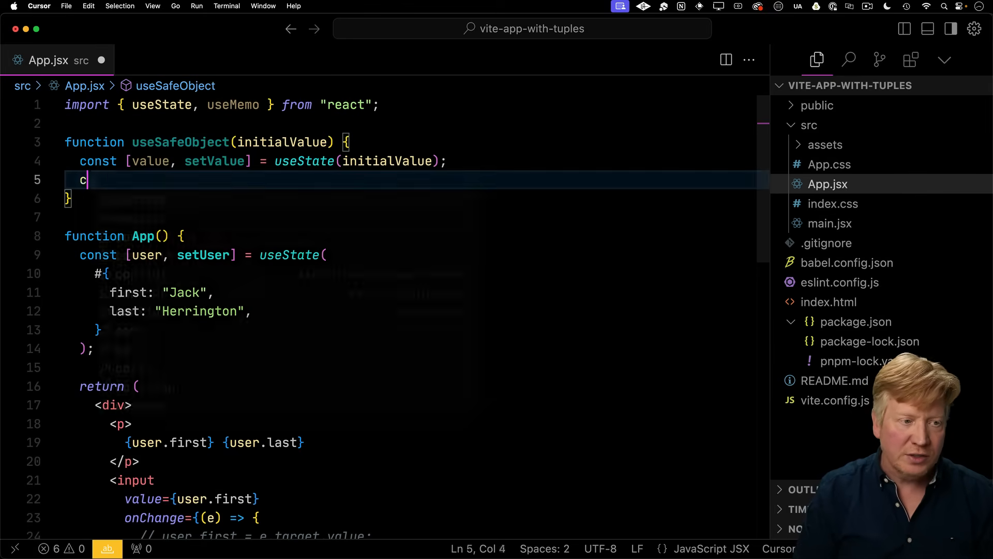
{"action": "type", "text": "onst valueRecord = useMemo(() => #{ ...value }, [value]);"}
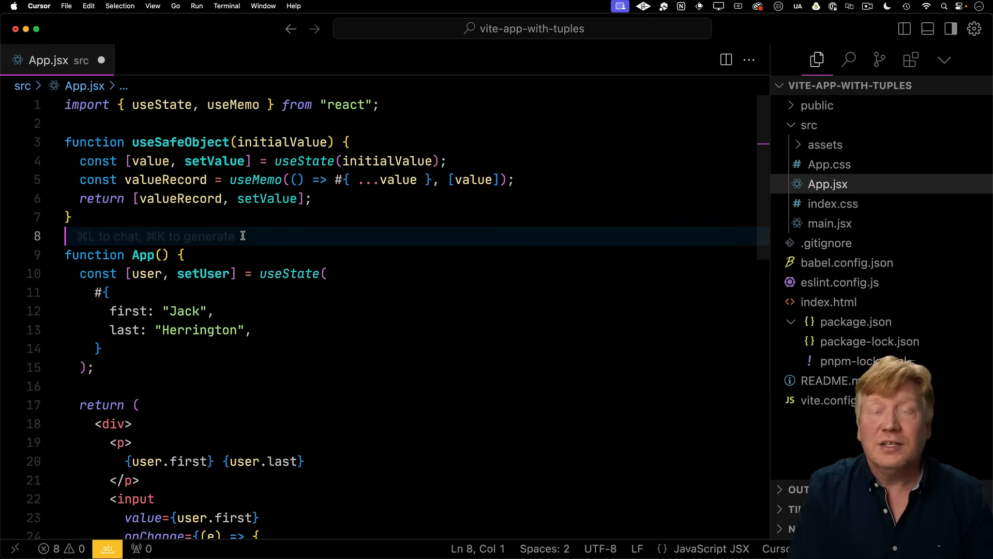
Step: Replace App's useState for user with useSafeObject and move into the last-name handler
{"action": "double_click", "coordinate": [180, 142]}
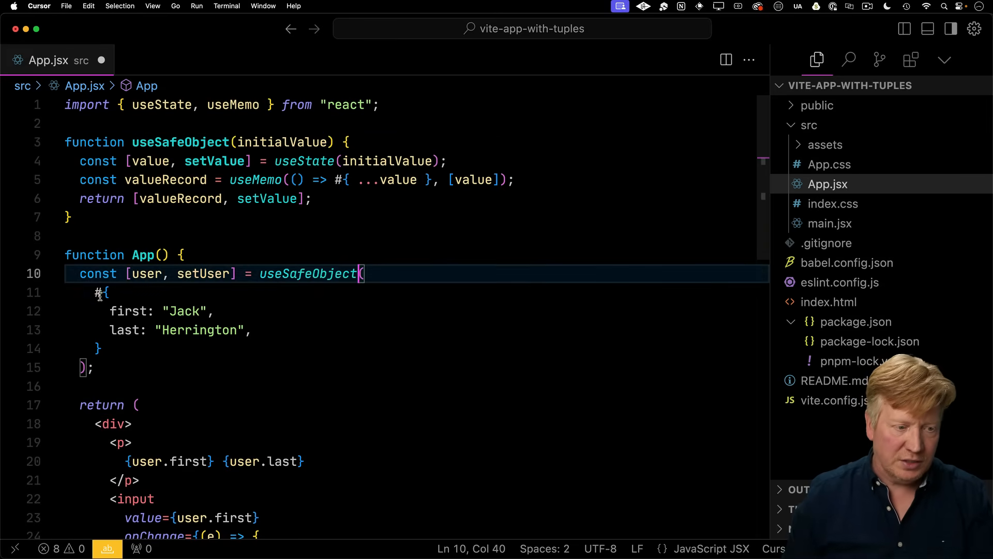
{"action": "scroll", "scroll_direction": "down", "scroll_amount": 3}
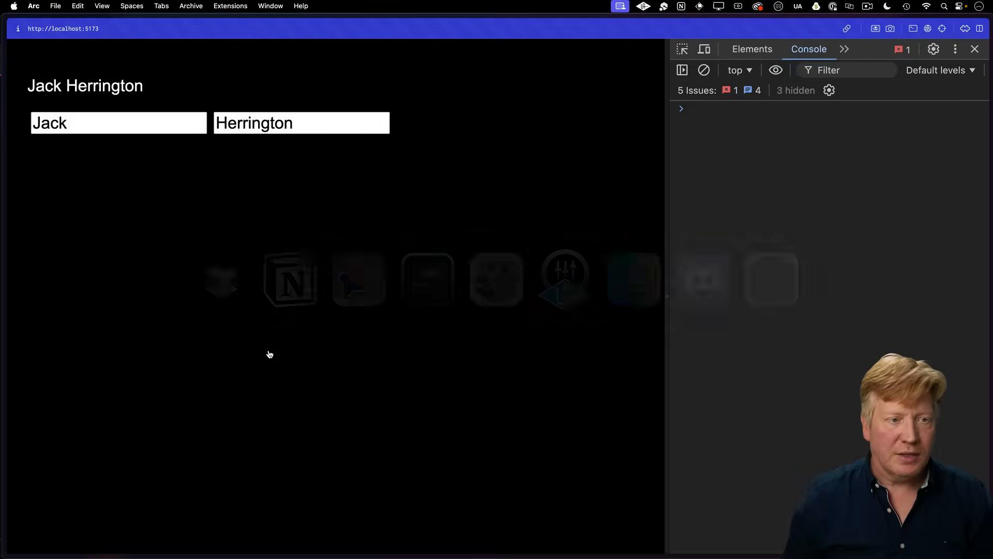
{"action": "left_click", "coordinate": [118, 123]}
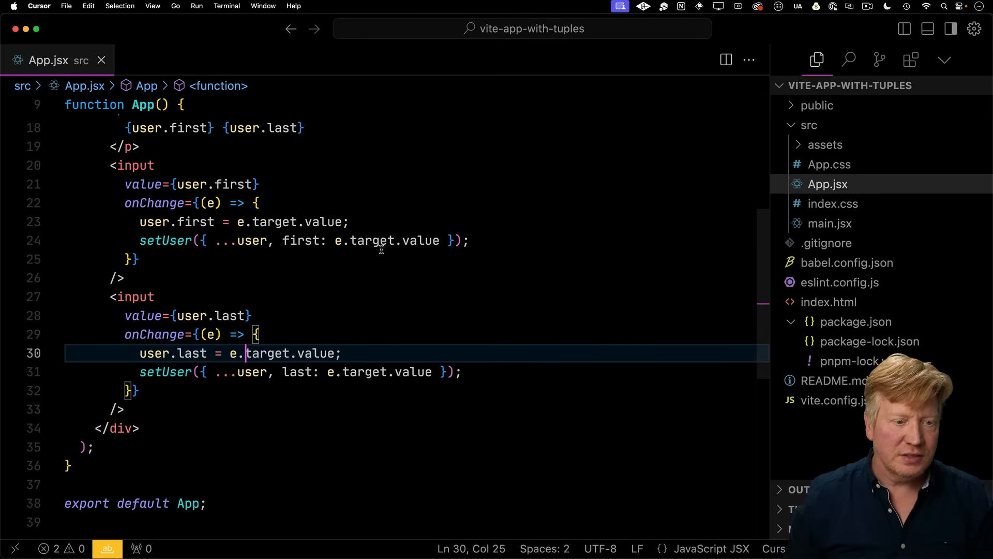
Step: In the running app, type extra characters into the name fields and watch the heading update
{"action": "key", "text": "Cmd+/"}
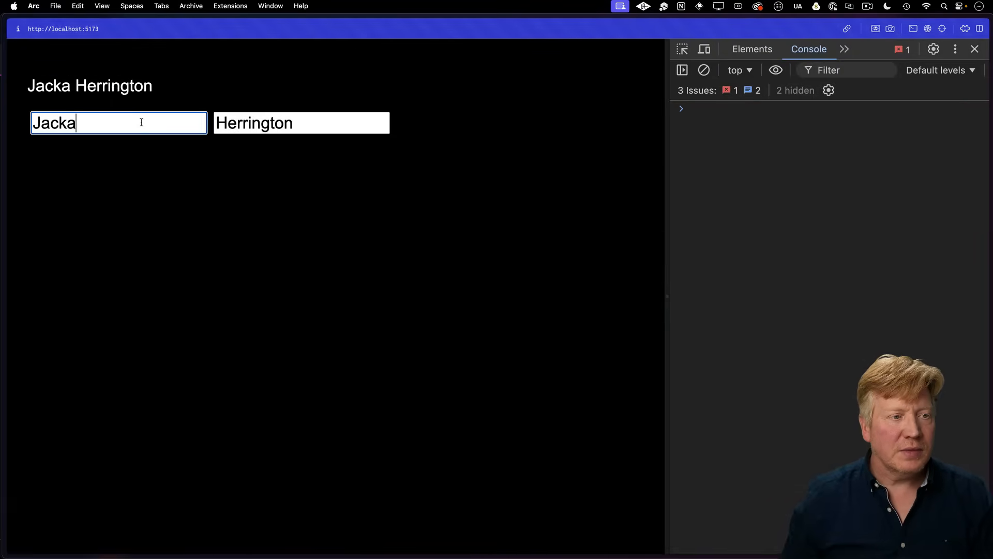
{"action": "type", "text": "asdfadsf"}
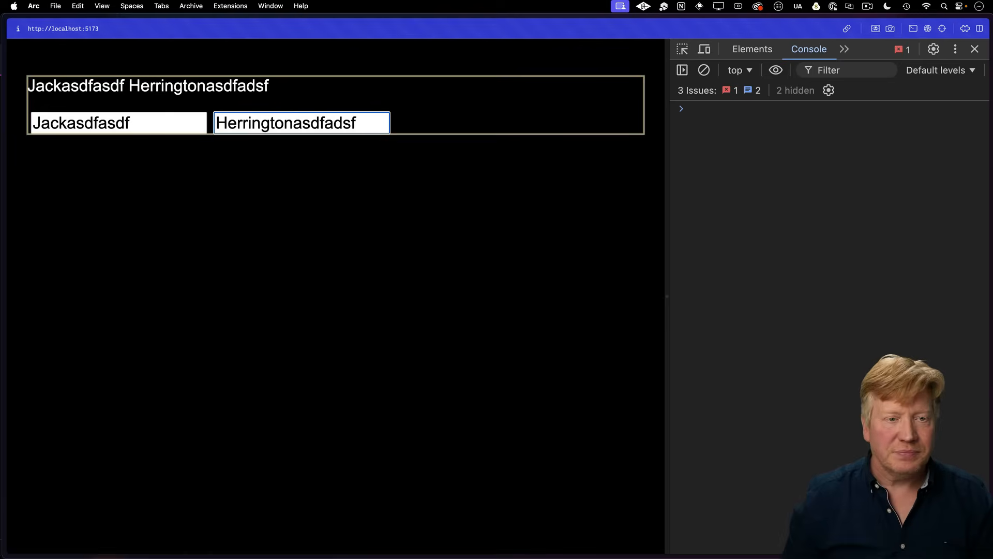